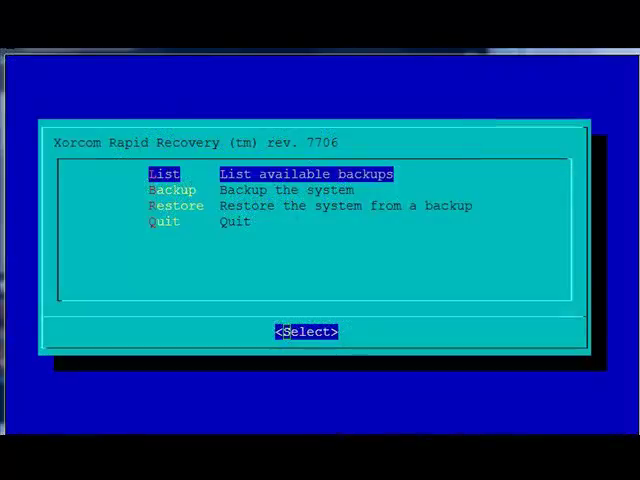
Restore the system from a backup via the Rapid Recovery Restore option
key(Down)
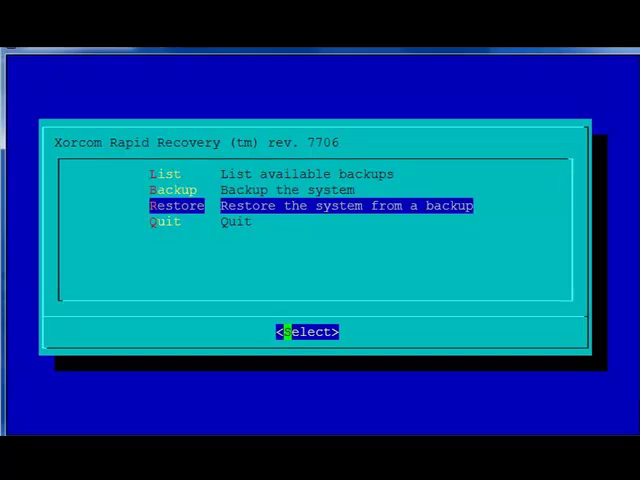
click(308, 332)
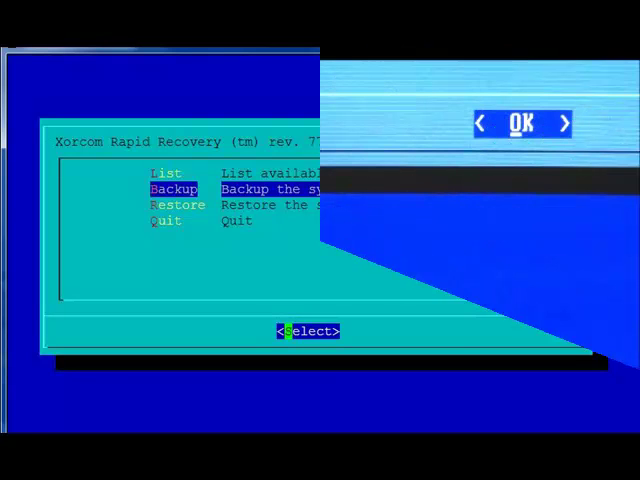
Run a new system backup and confirm '2011-Mar-24' completed successfully
click(310, 332)
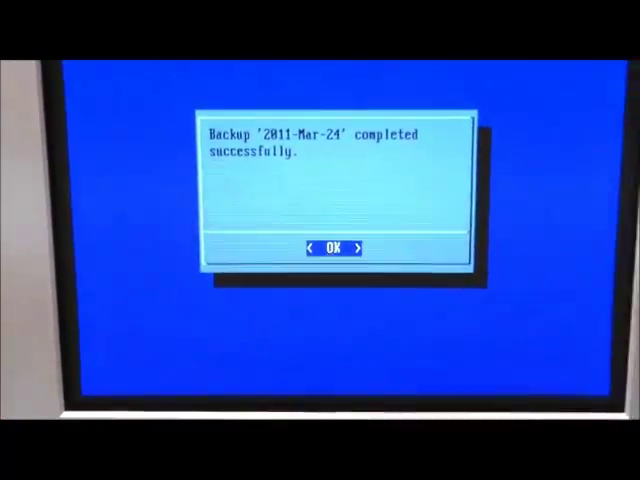